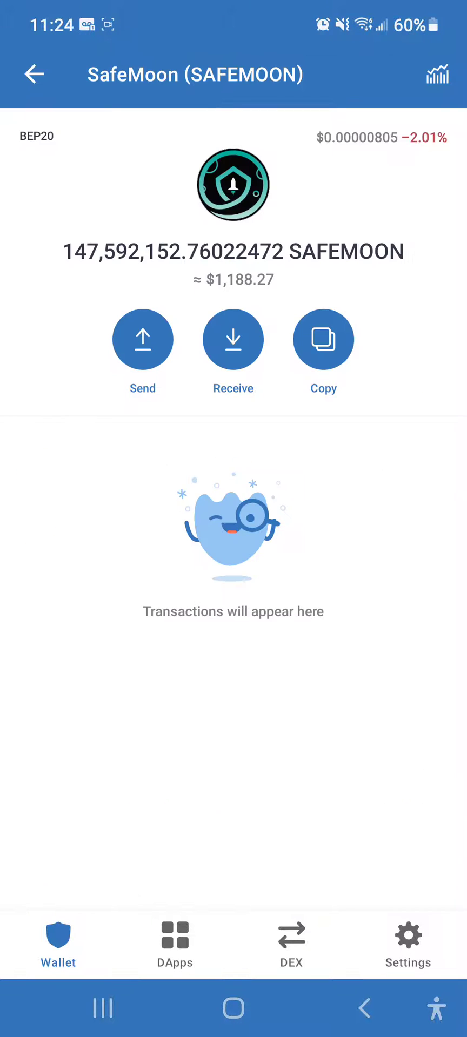
Leave the send form and copy the SafeMoon receiving address from the token page
click(143, 340)
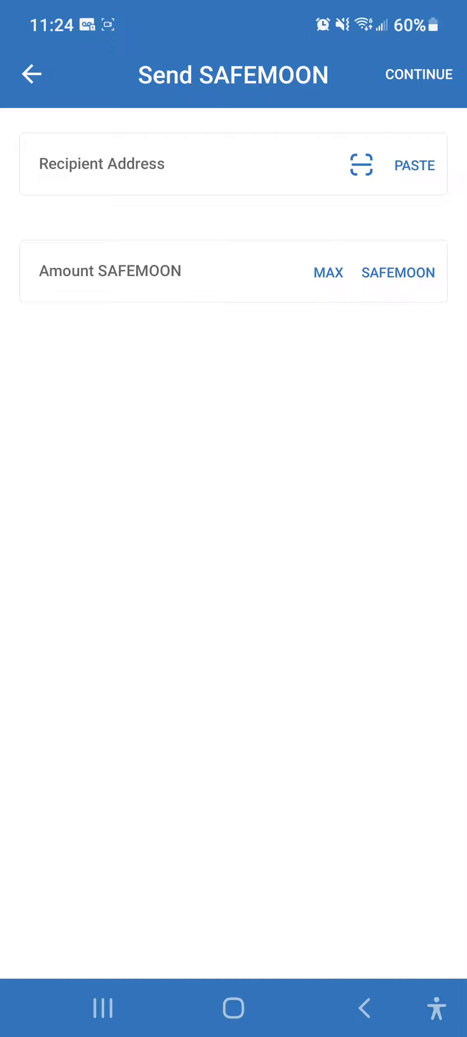
click(30, 74)
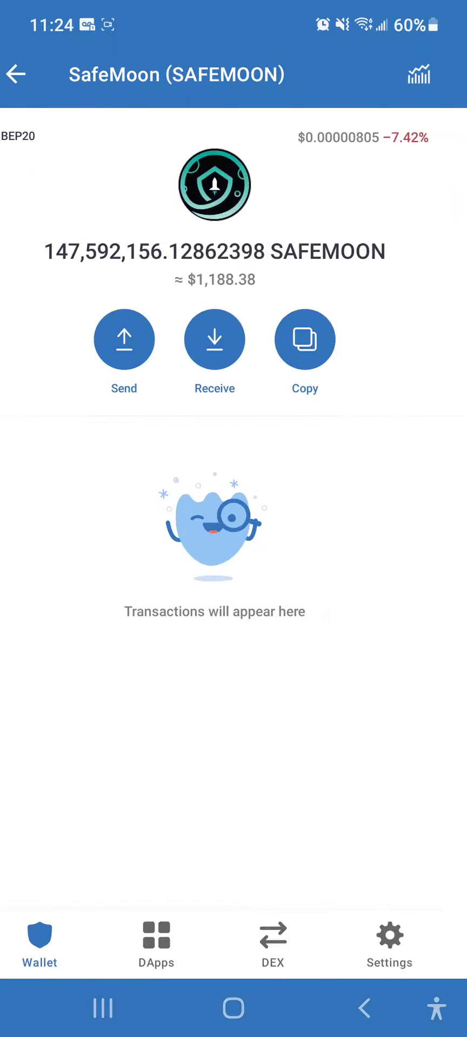
click(304, 340)
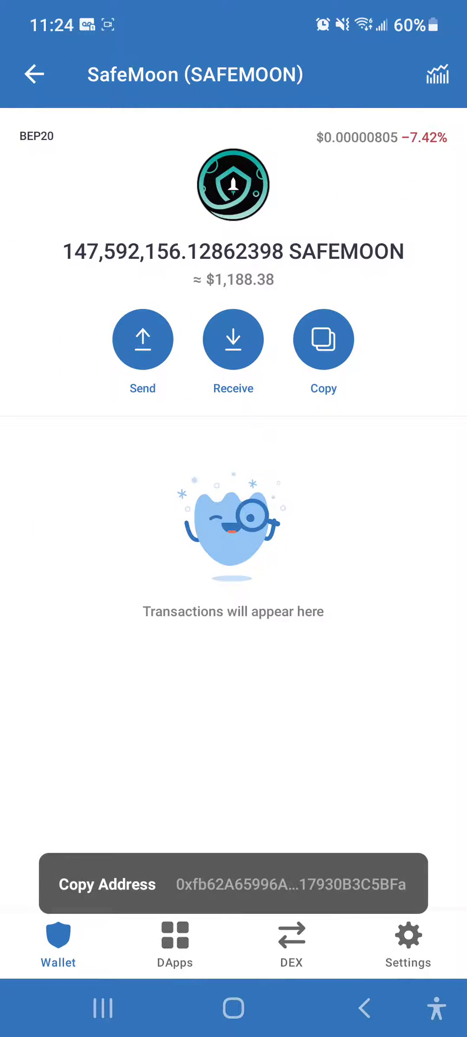
Open a new SafeMoon send and paste the copied address as recipient
click(142, 340)
text(0)
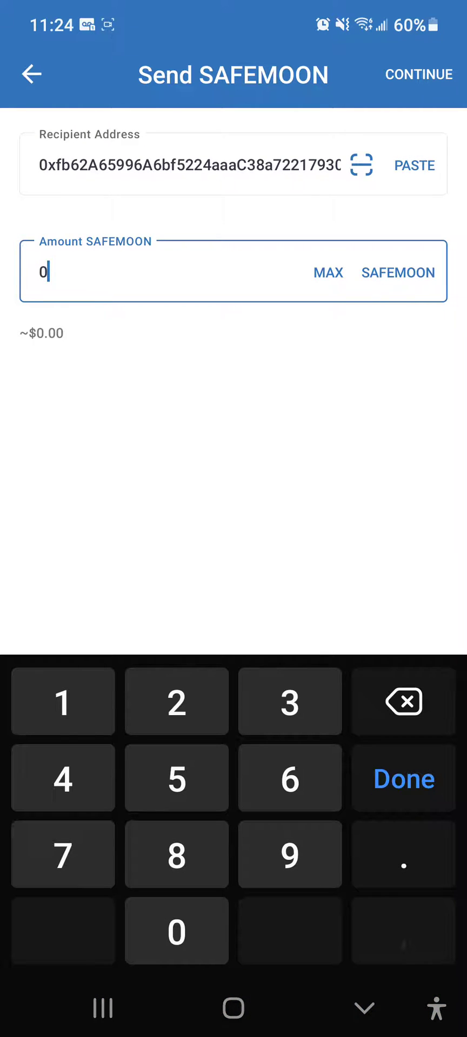
click(419, 74)
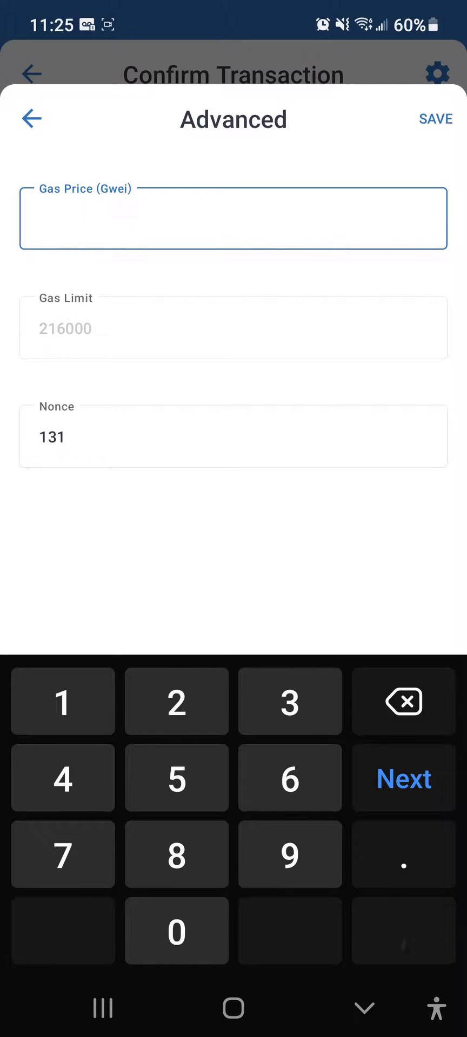
Enter 15 as the Gas Price (Gwei) in advanced settings
text(15)
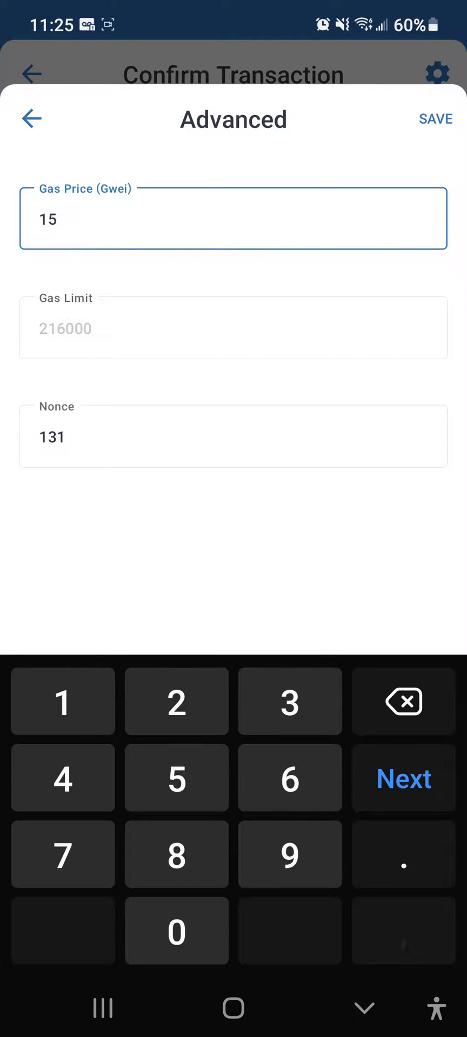